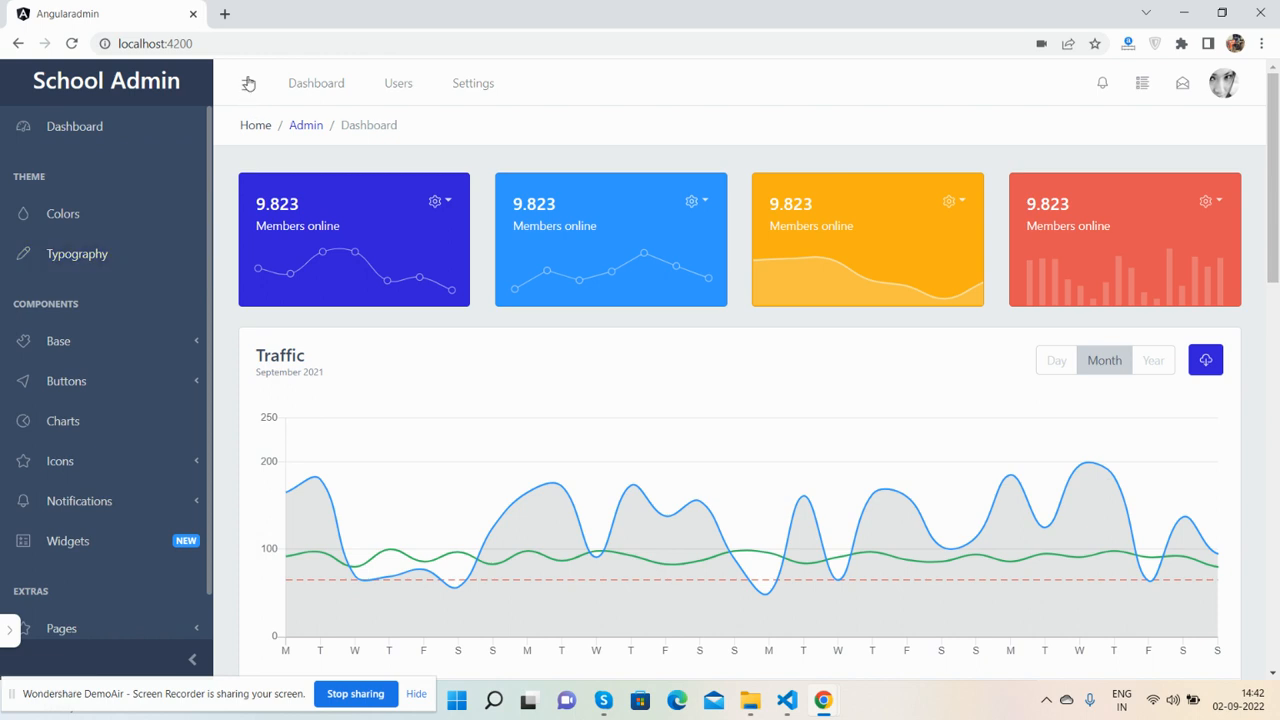
Briefly expand the Base components sidebar group and peek at the account options menu, then close both
left_click(248, 84)
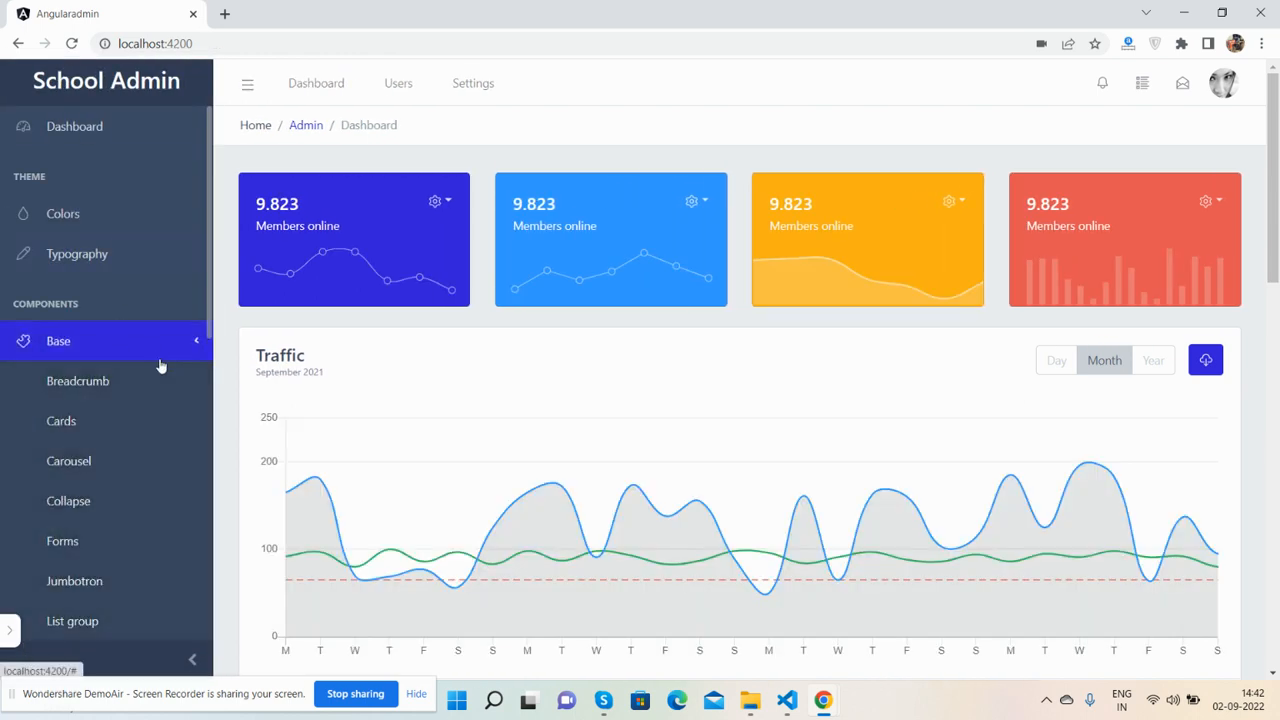
left_click(58, 340)
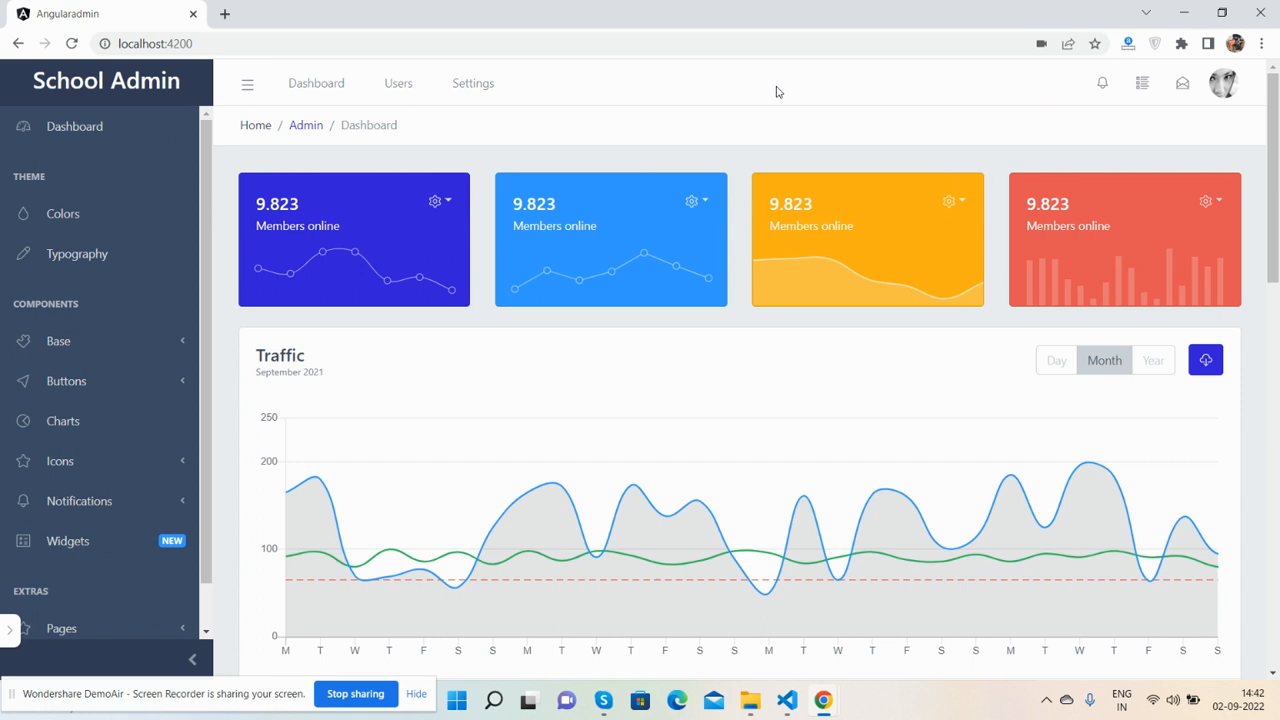
left_click(1222, 84)
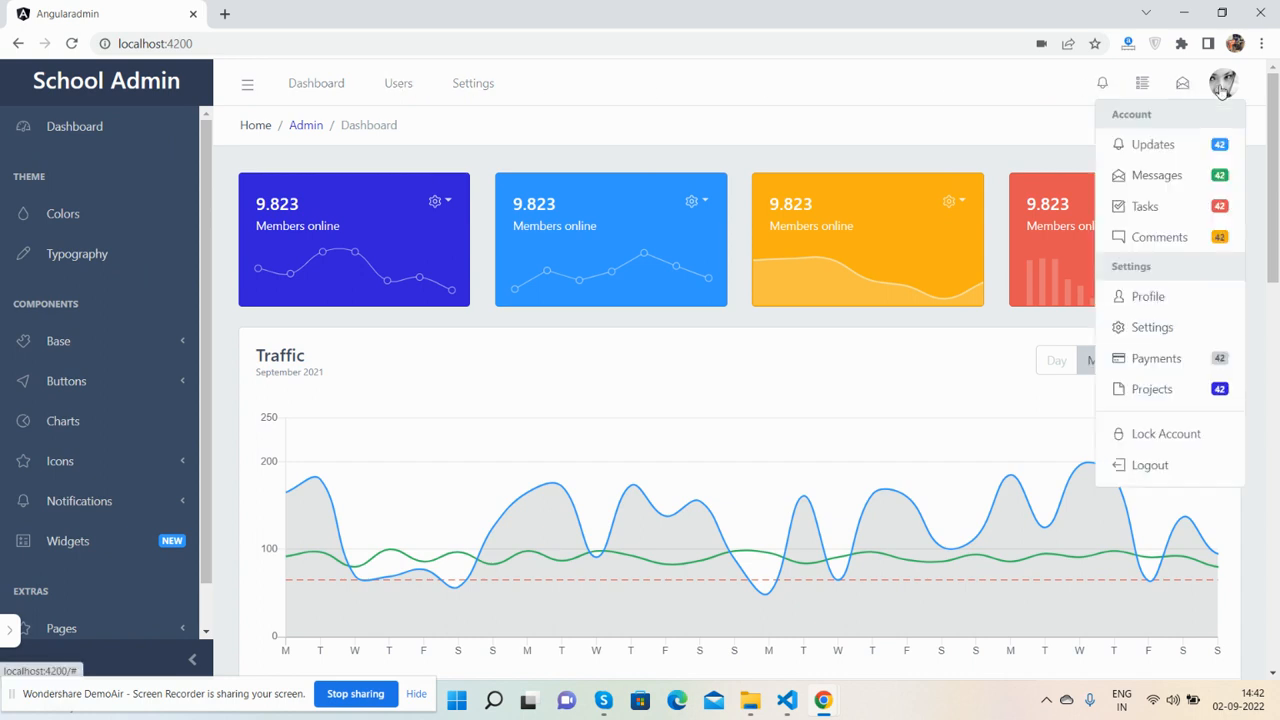
left_click(444, 148)
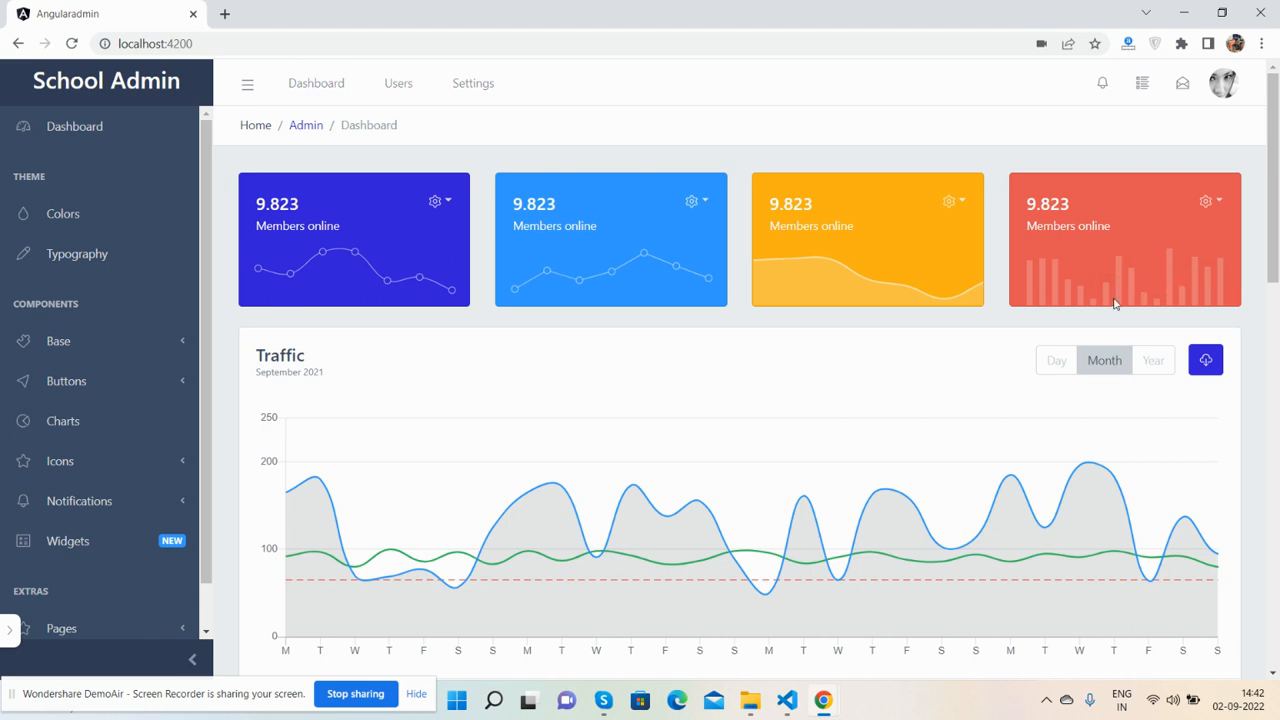
mouse_move(640, 264)
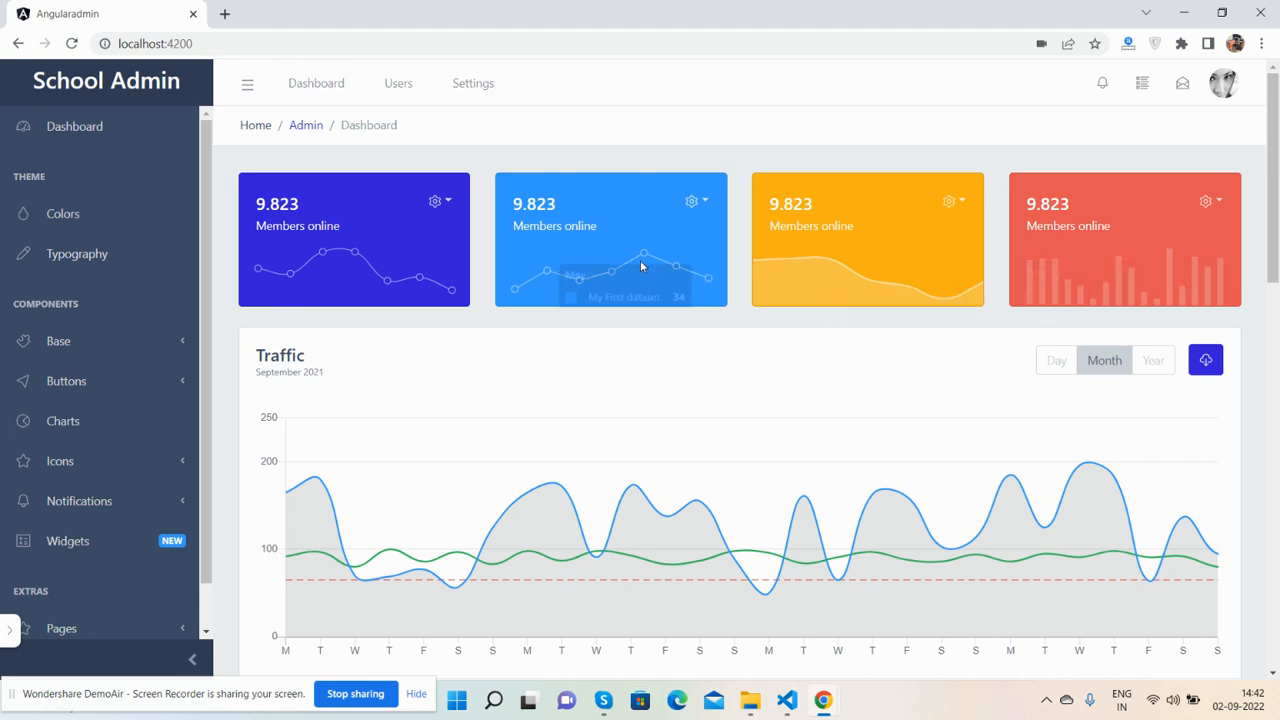
mouse_move(356, 256)
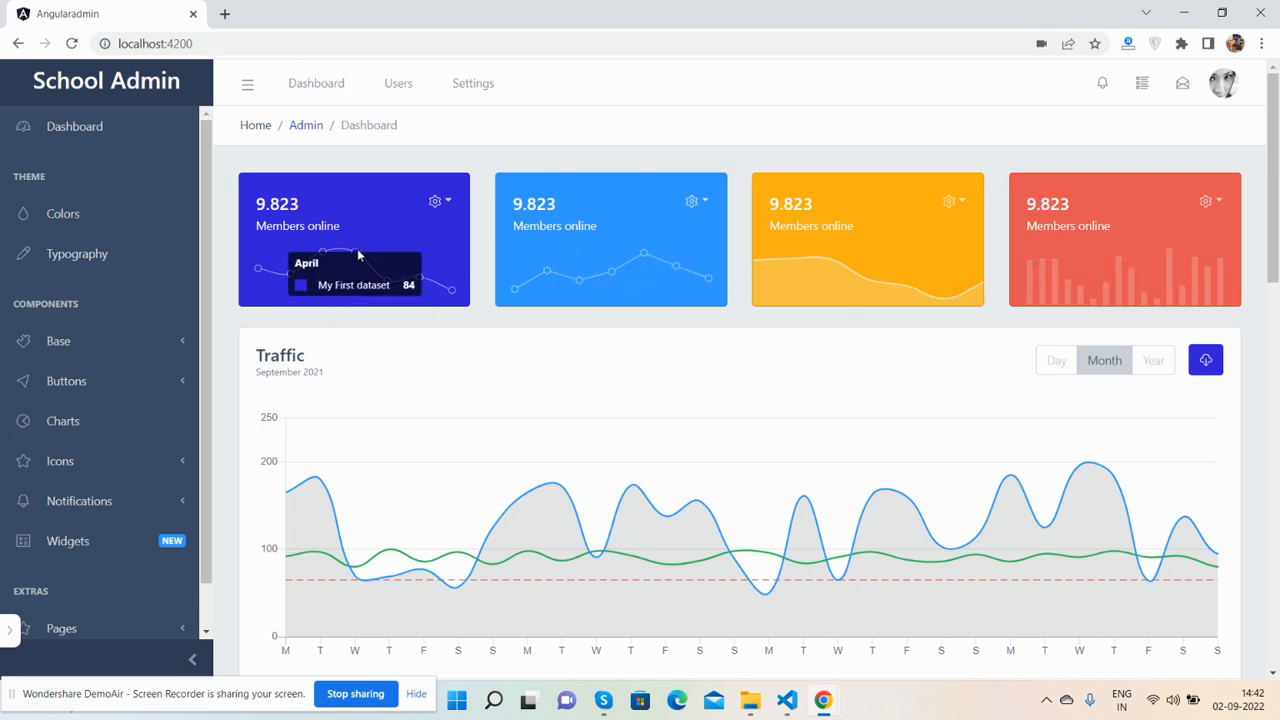
Scroll down past the traffic chart, social cards and traffic & sales panel to the users table
scroll("down", 3)
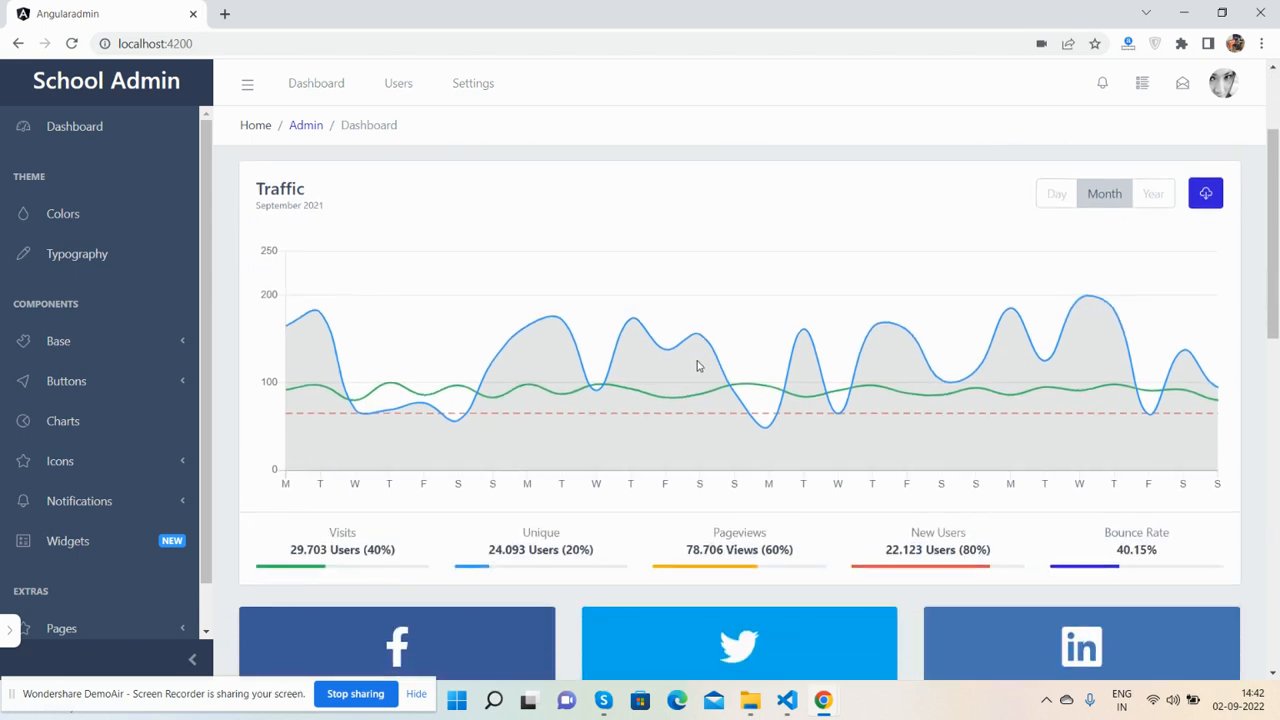
mouse_move(1052, 358)
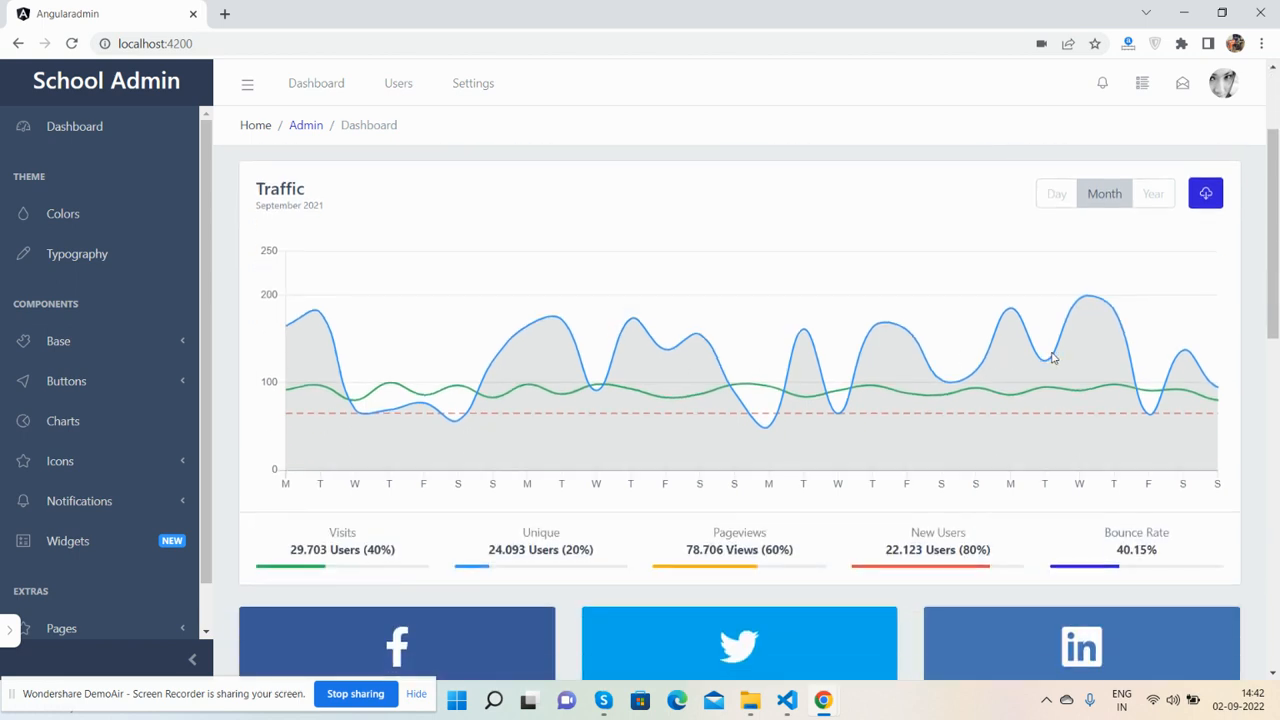
mouse_move(644, 344)
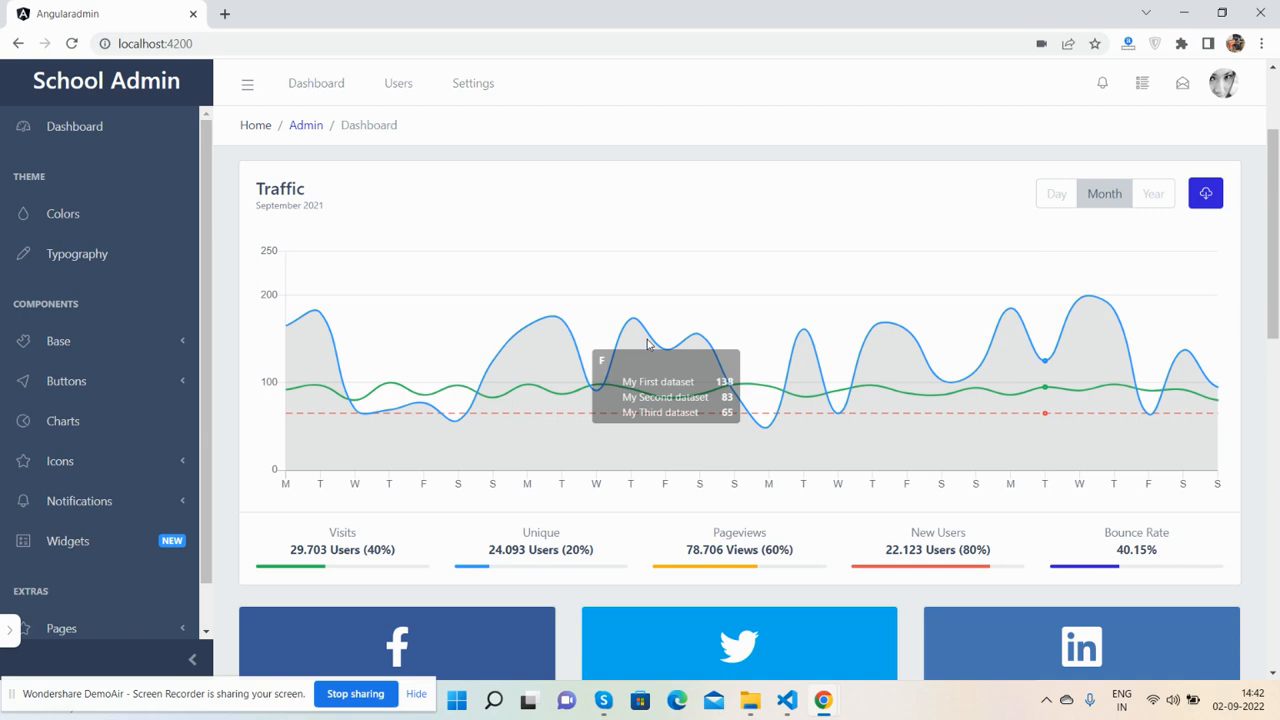
scroll("down", 3)
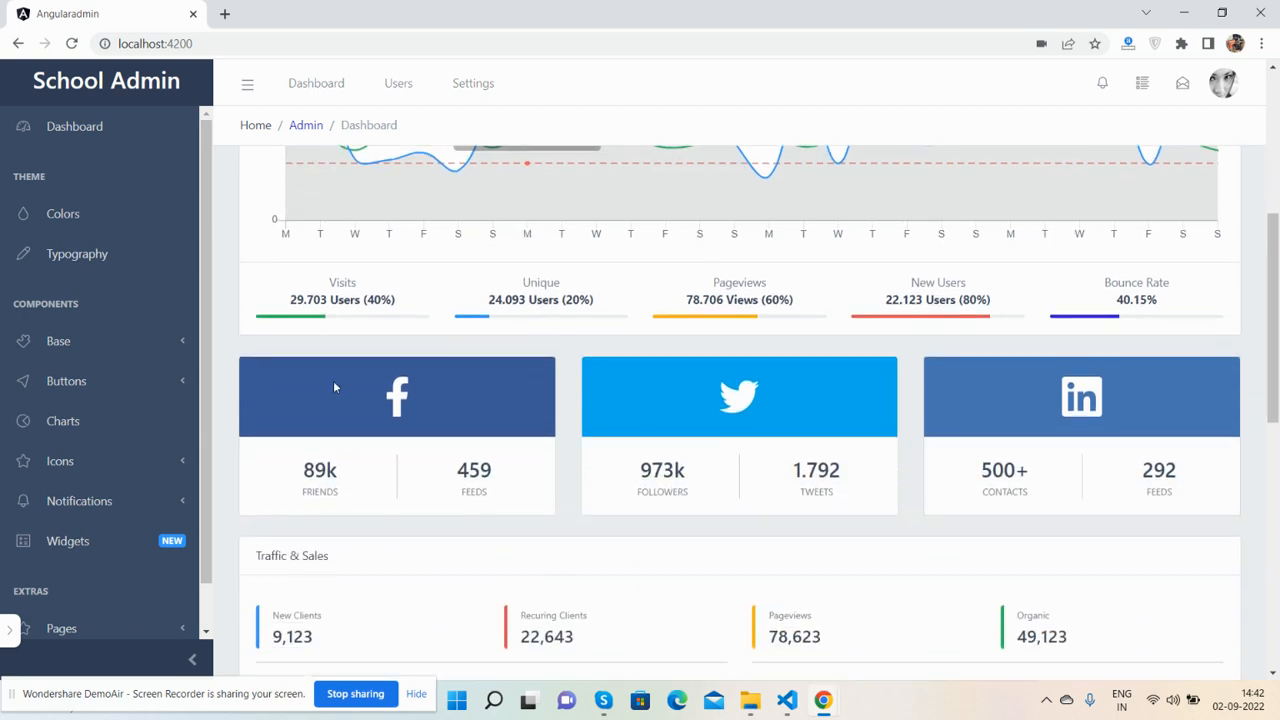
scroll("down", 3)
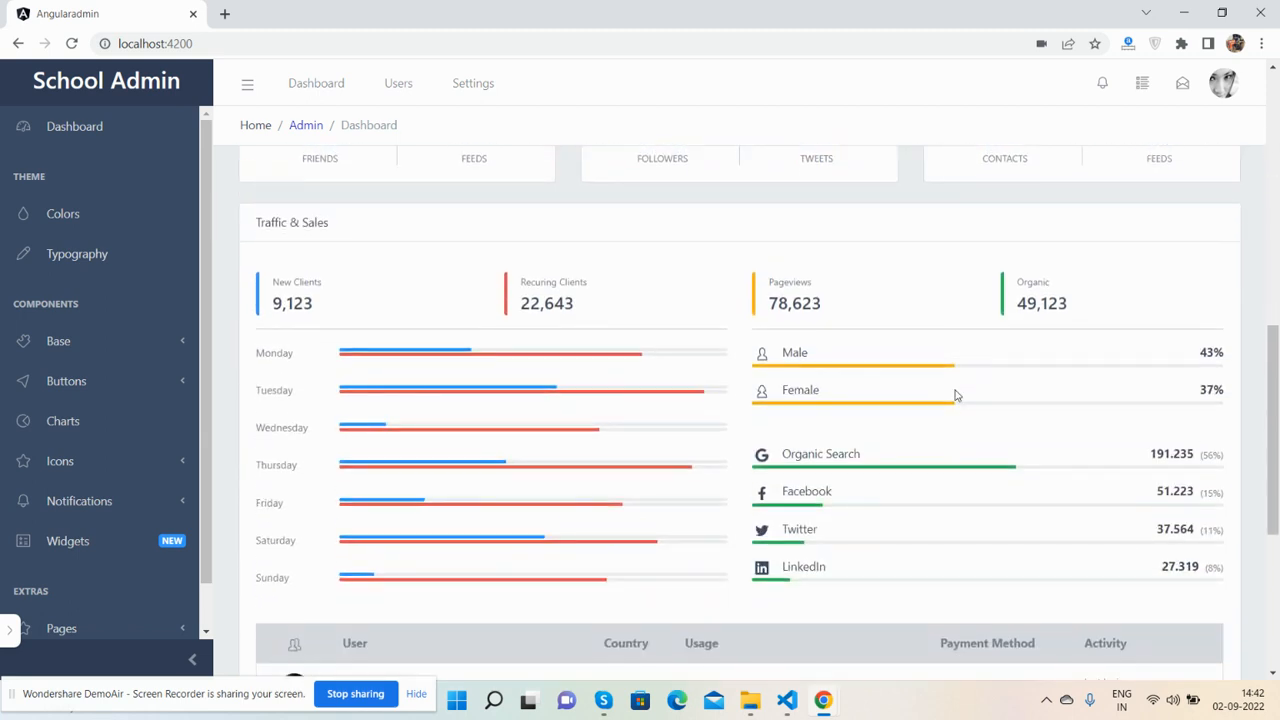
scroll("down", 3)
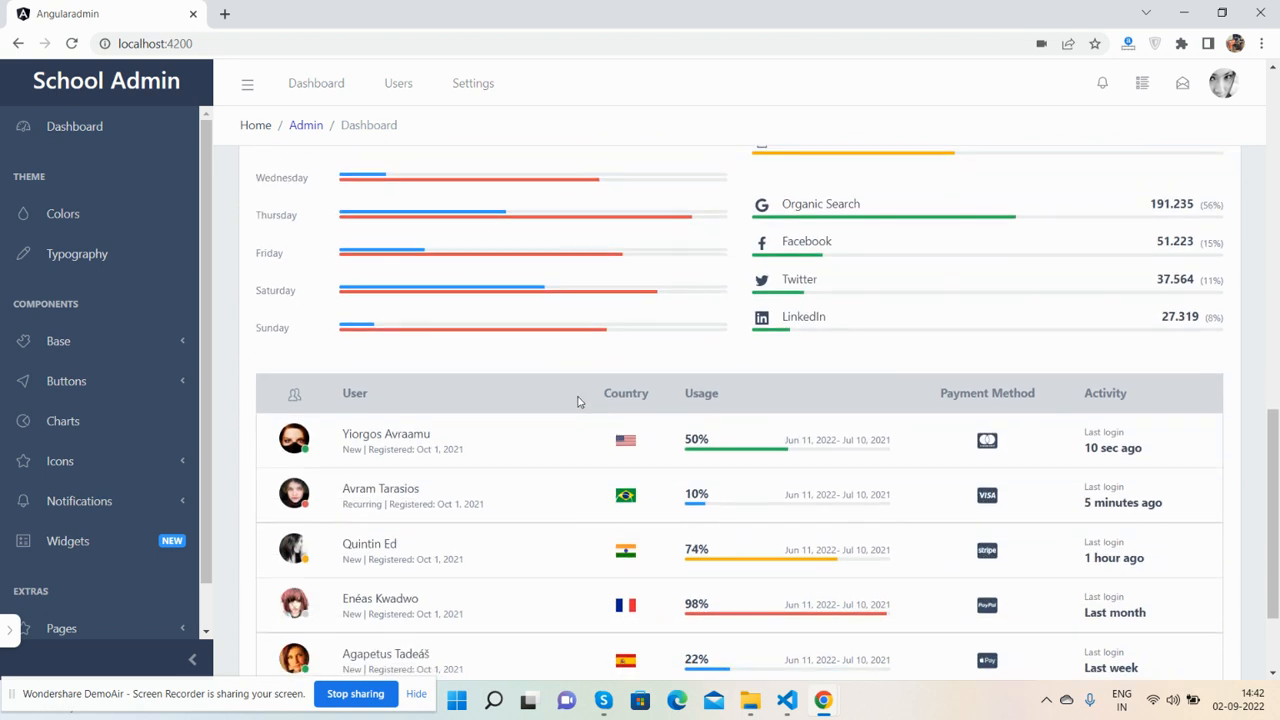
scroll("down", 3)
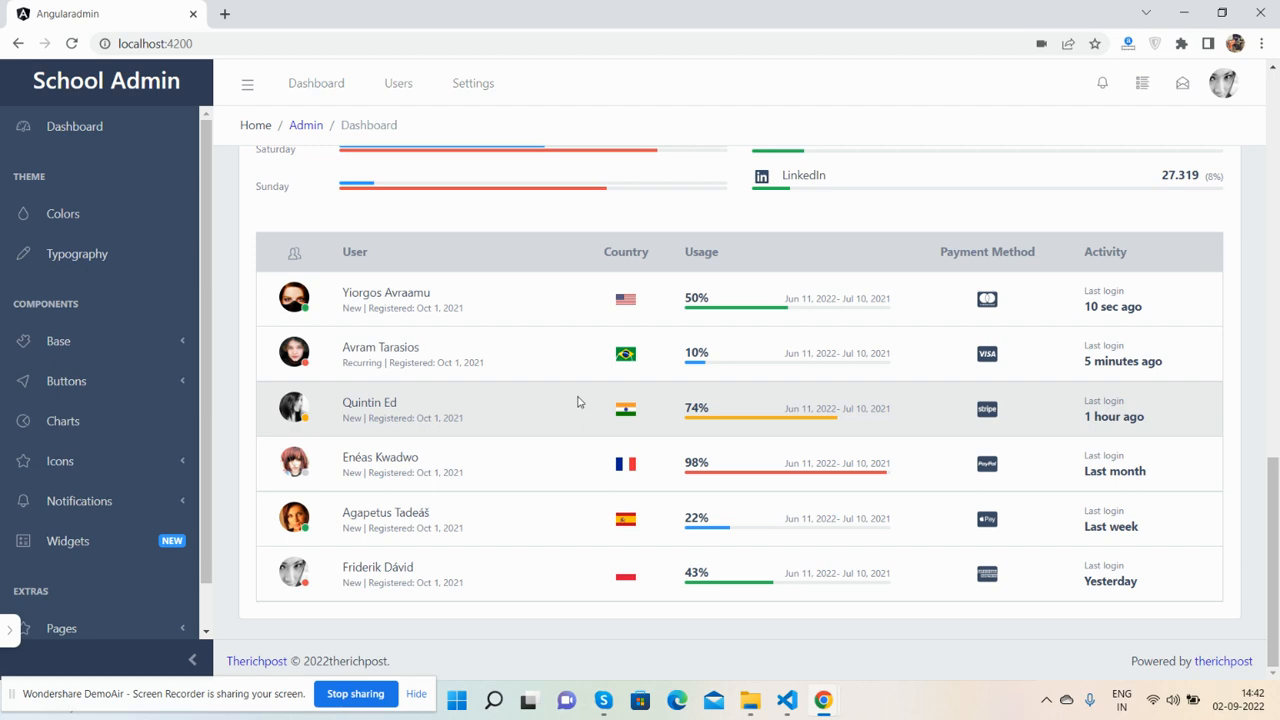
Return to the top of the dashboard and bring up Chrome's page context menu over the member cards
scroll("up", 3)
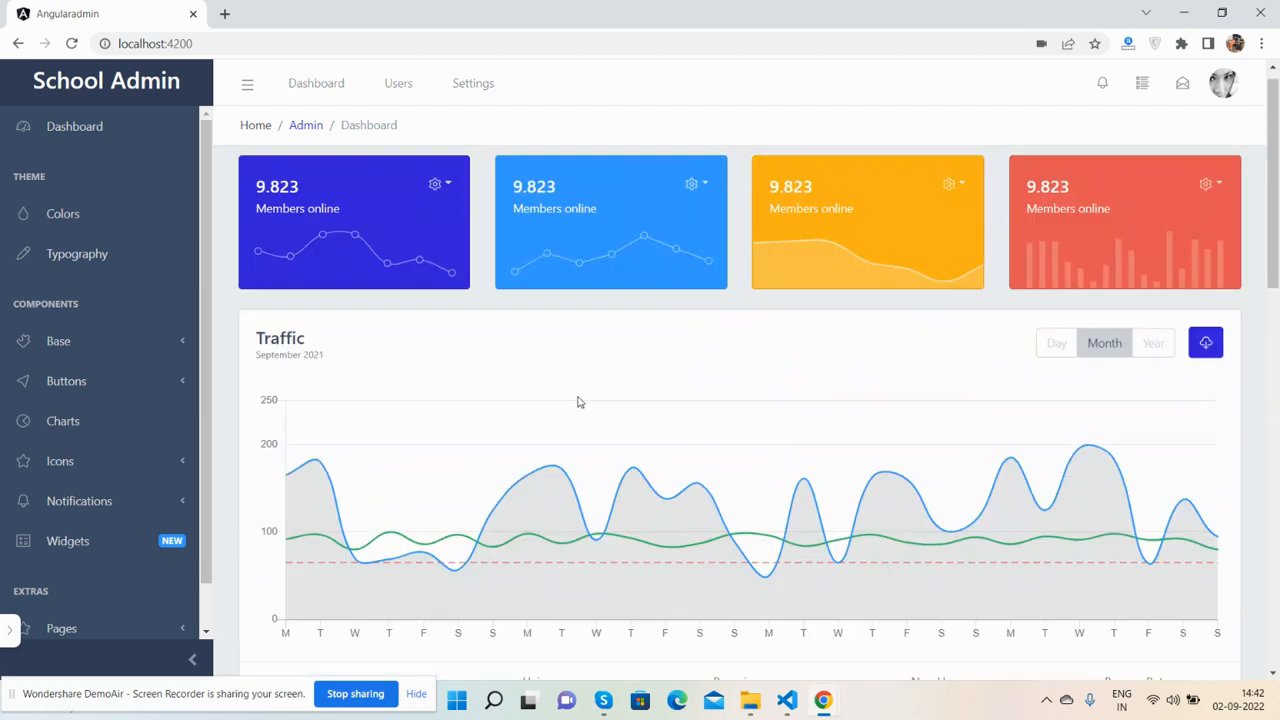
scroll("down", 3)
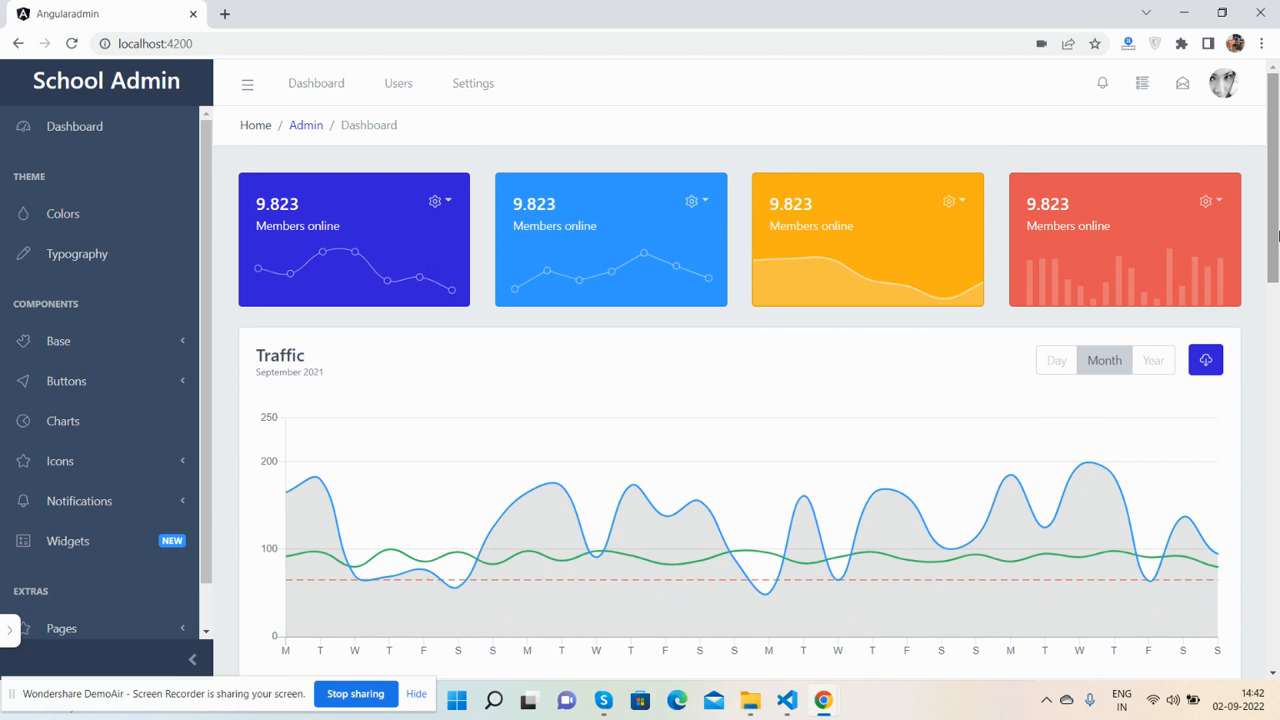
right_click(1124, 240)
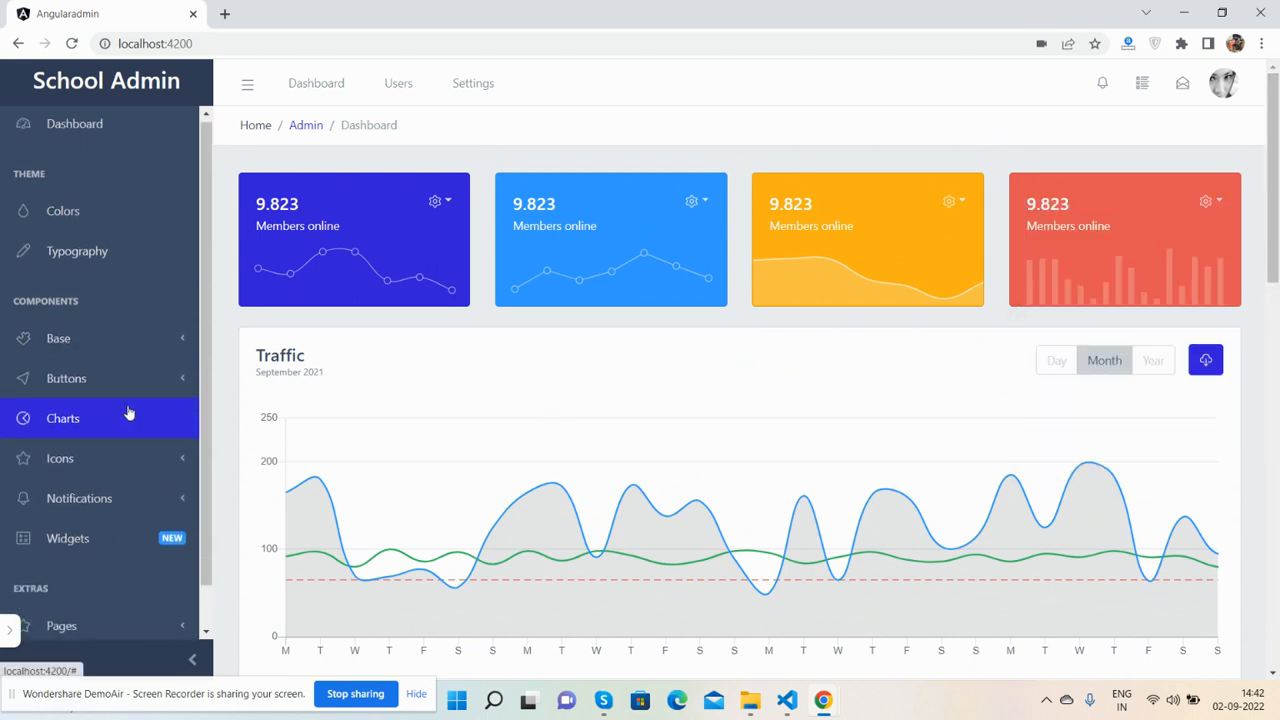
right_click(1124, 240)
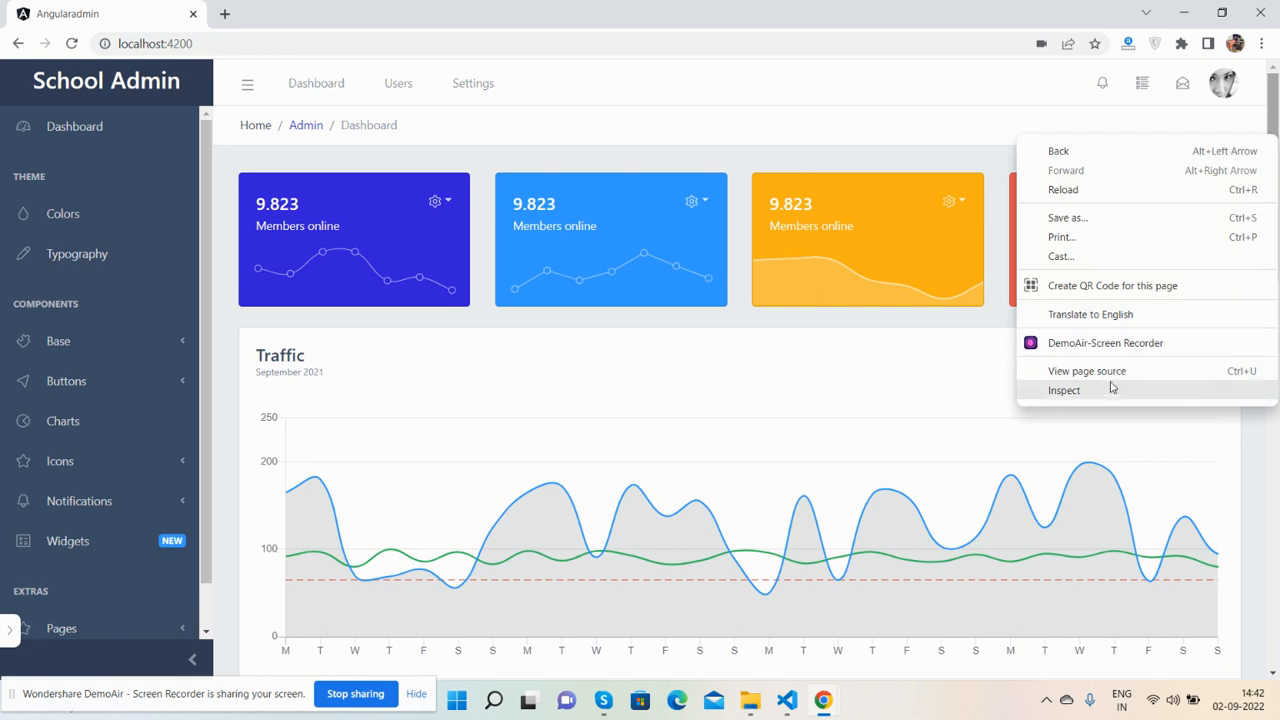
Inspect the page in DevTools and preview the dashboard on emulated phones such as the iPhone XR
left_click(1064, 390)
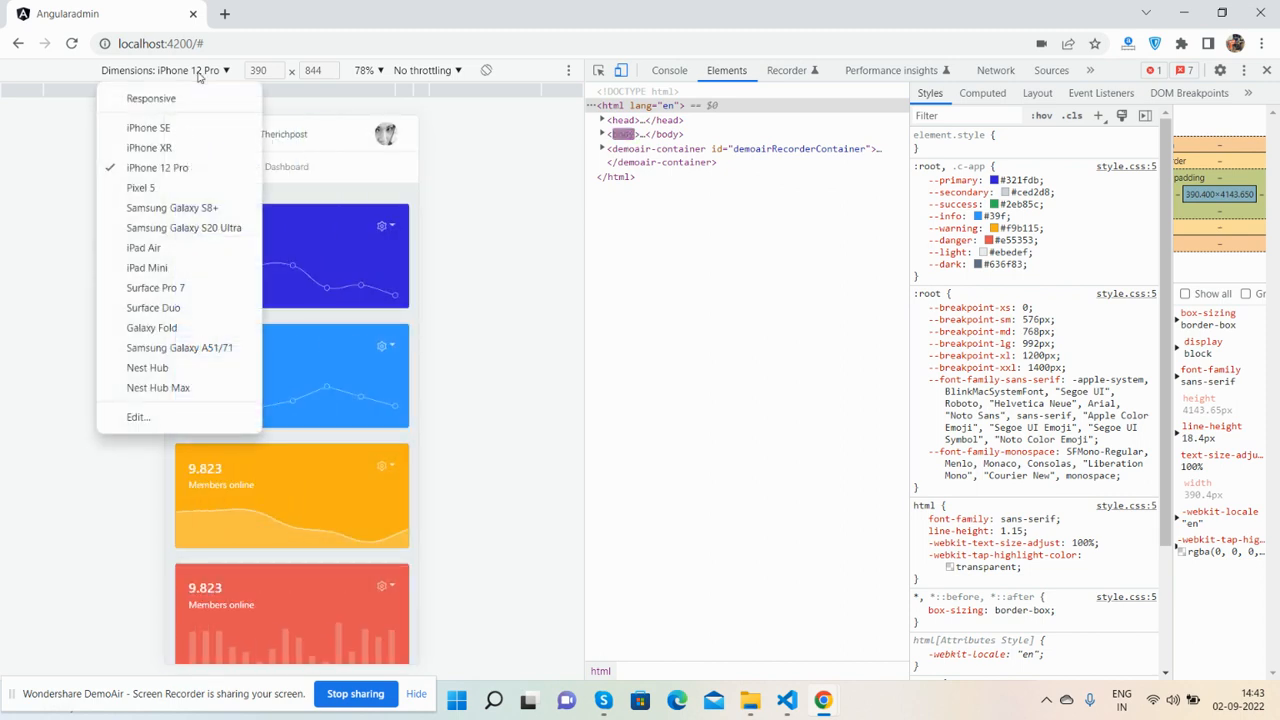
left_click(164, 148)
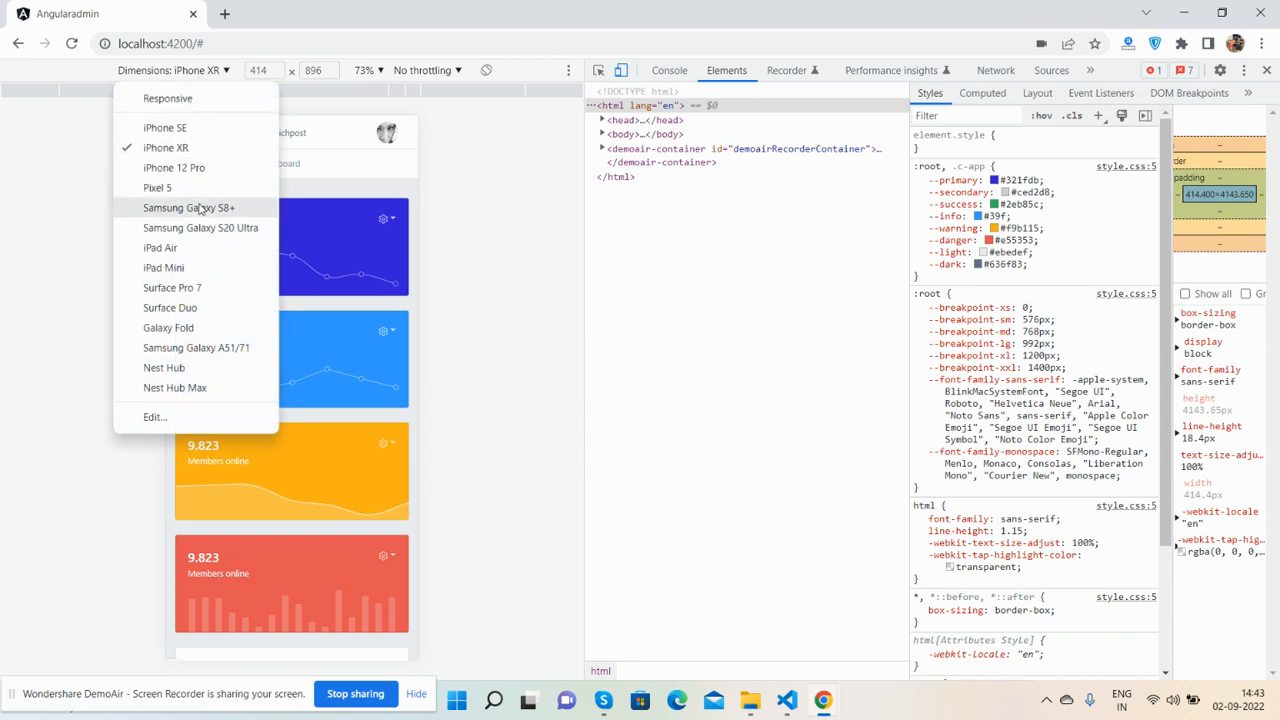
left_click(188, 206)
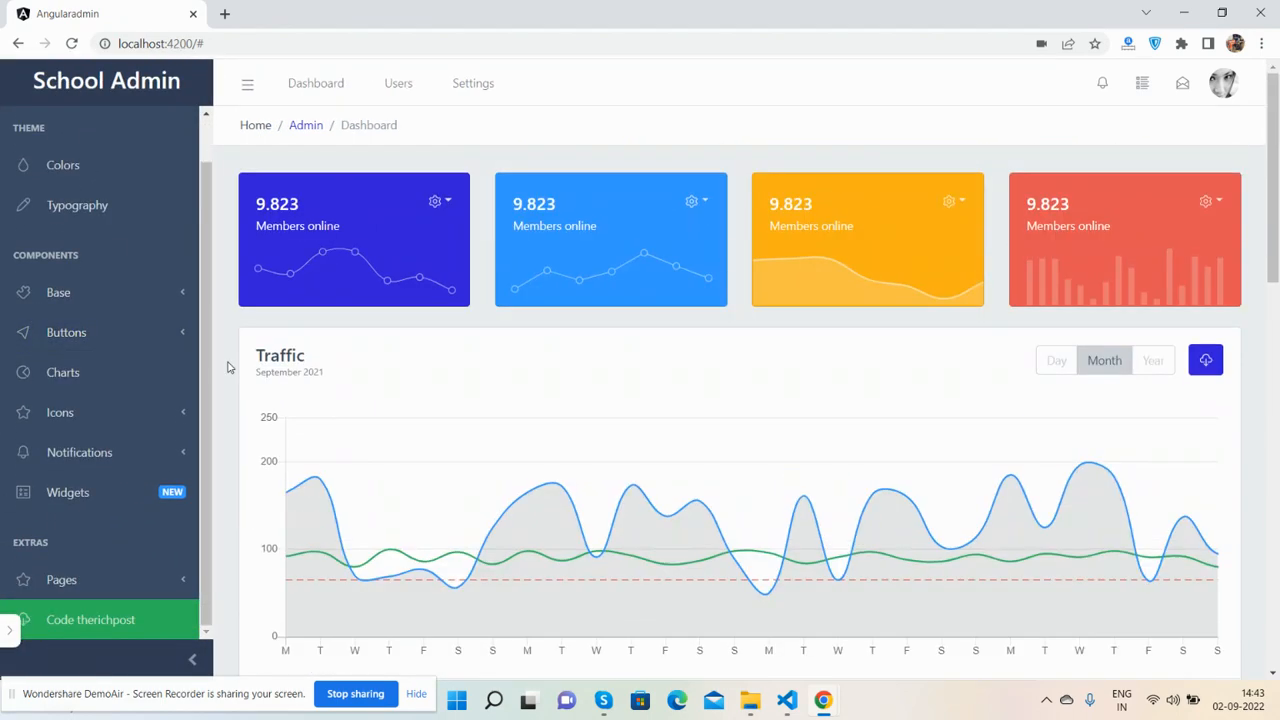
Collapse the sidebar to an icon-only strip and show the Icons group's flyout of three icon sets
left_click(248, 84)
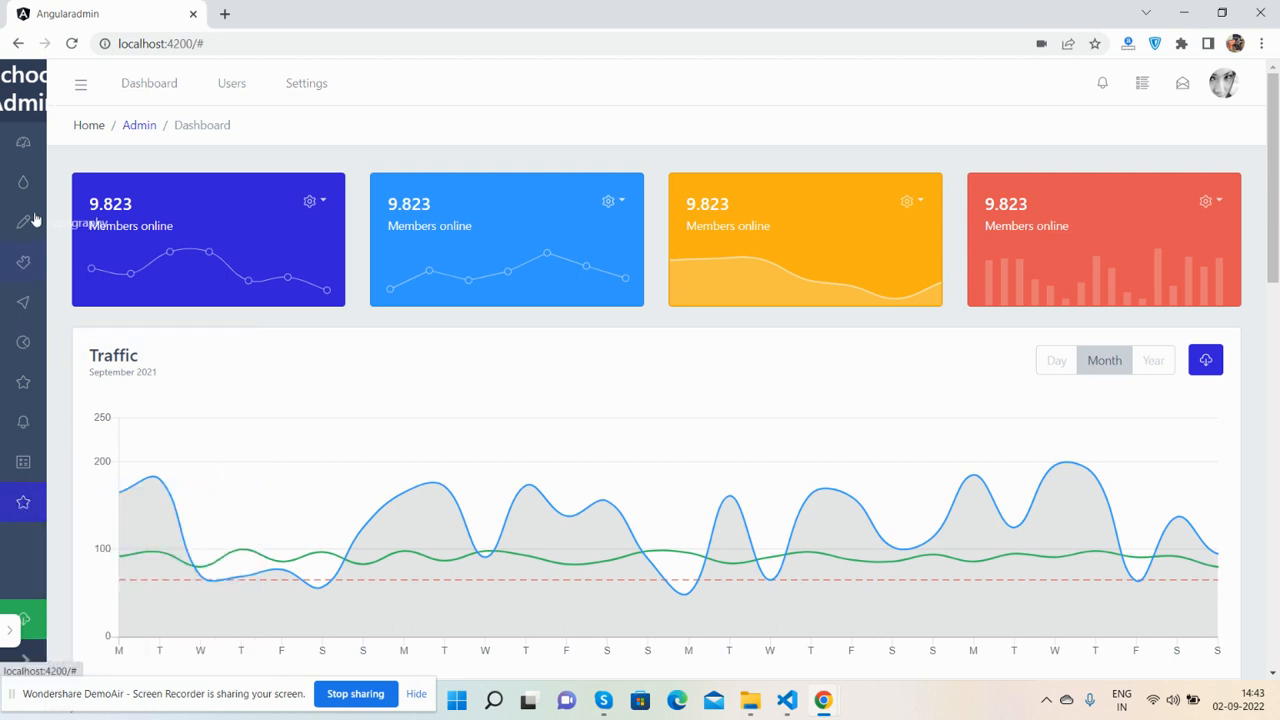
mouse_move(24, 222)
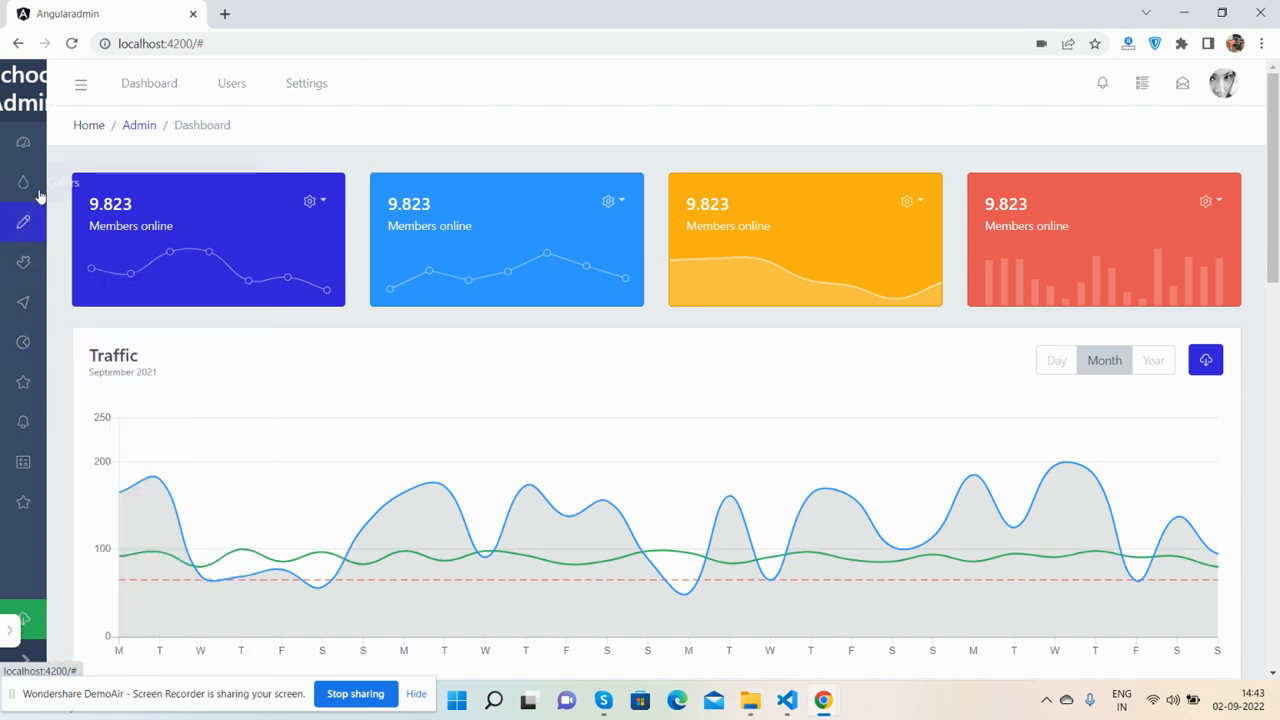
left_click(24, 382)
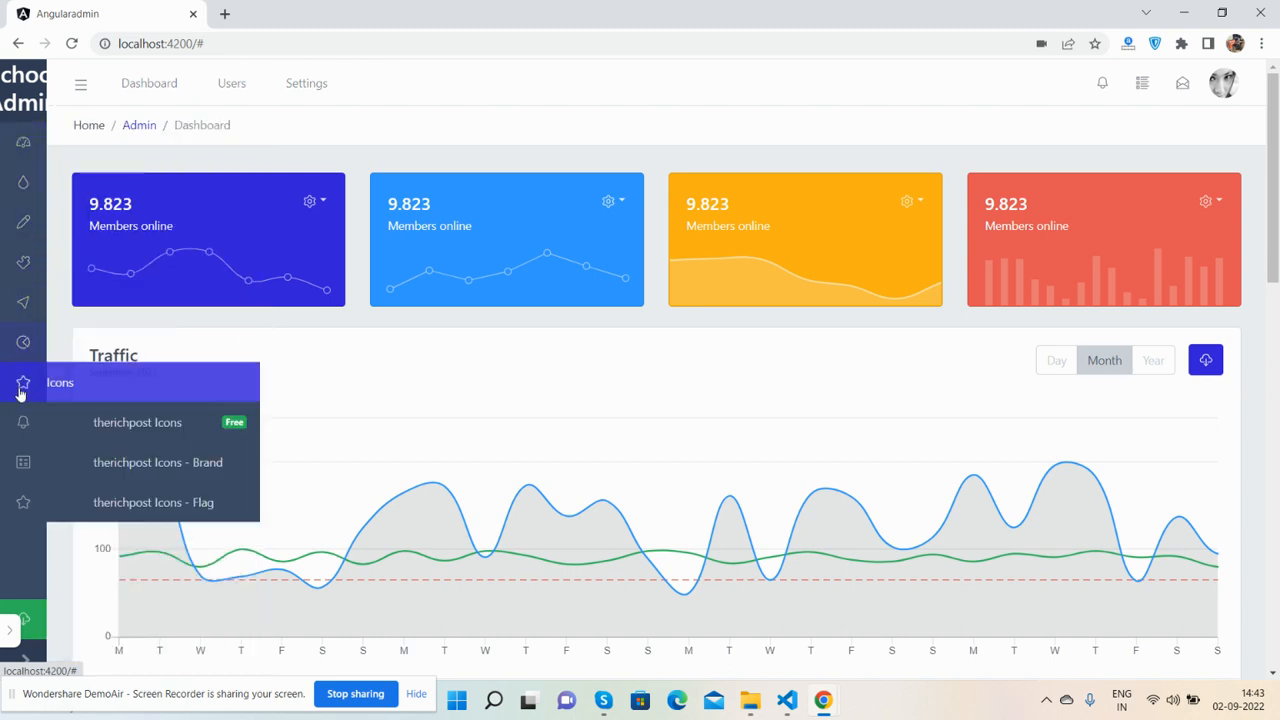